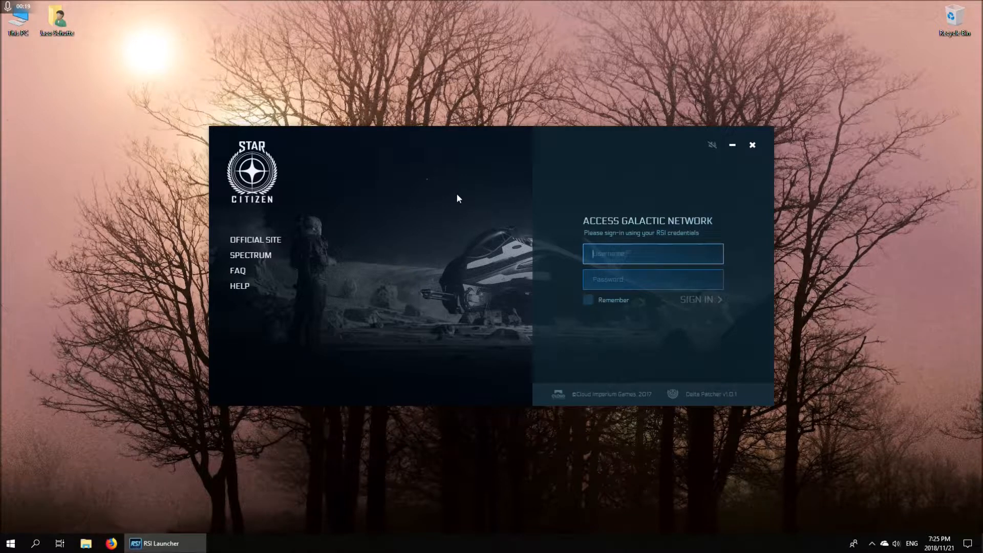
{"action": "mouse_move", "coordinate": [480, 167]}
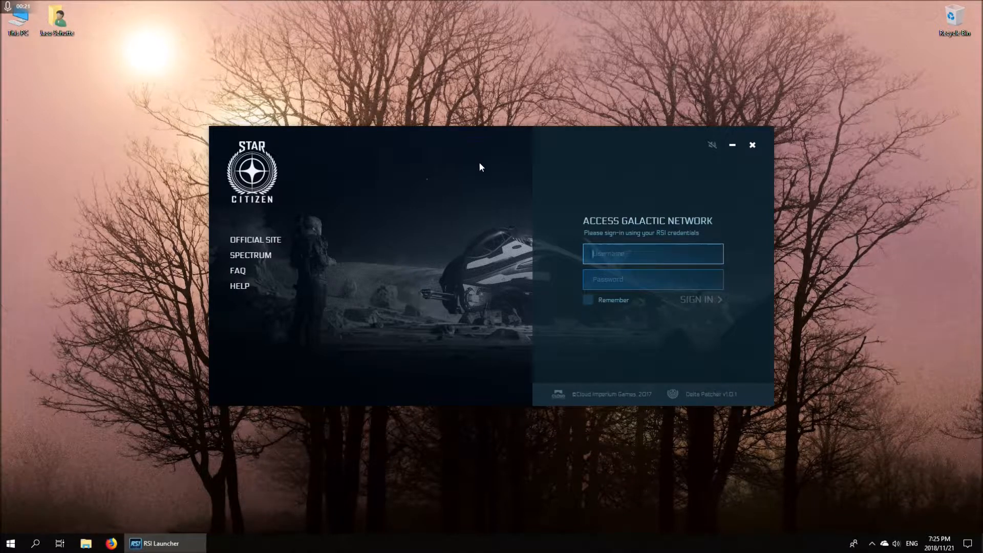
{"action": "mouse_move", "coordinate": [515, 163]}
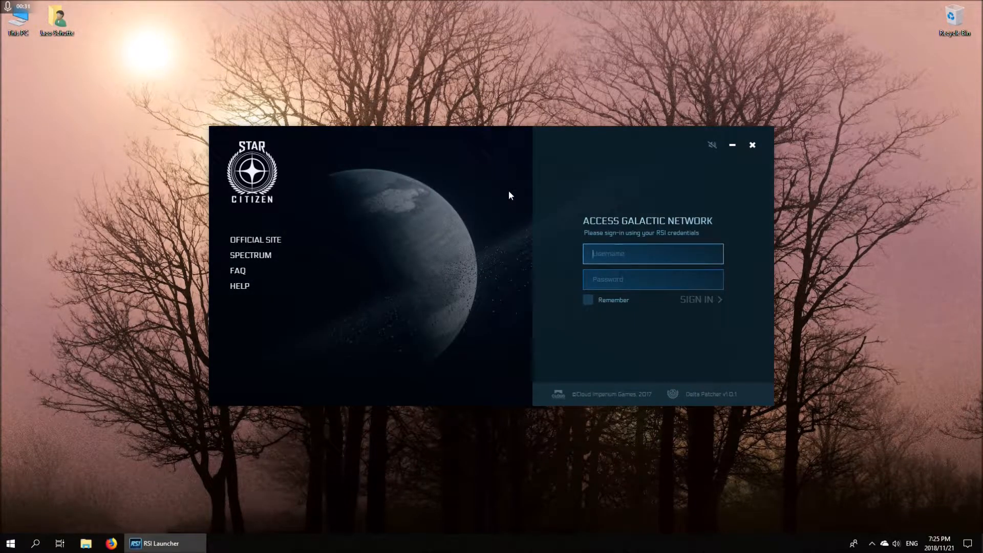
{"action": "mouse_move", "coordinate": [562, 161]}
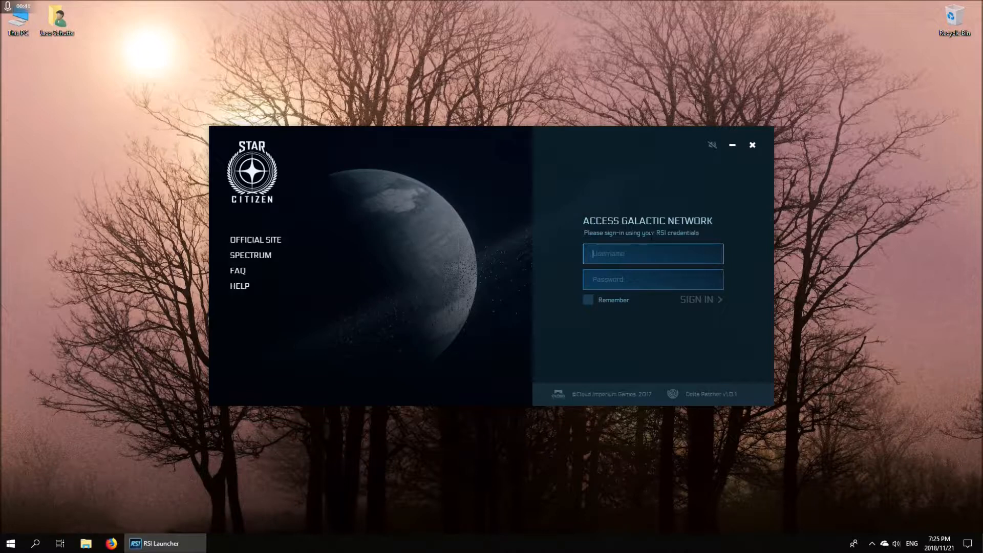
Enter the account credentials in the Access Galactic Network form and sign in
{"action": "left_click", "coordinate": [697, 299]}
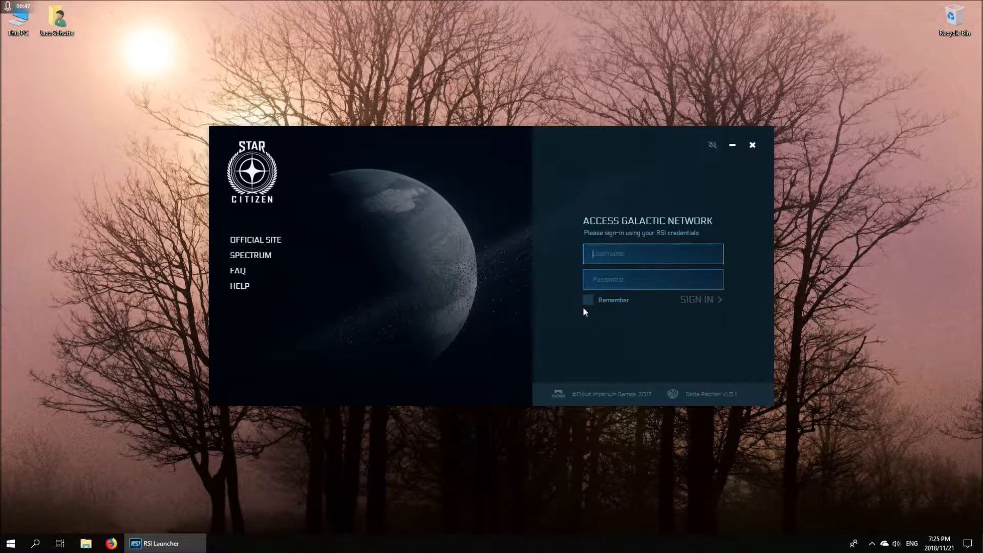
{"action": "mouse_move", "coordinate": [620, 317]}
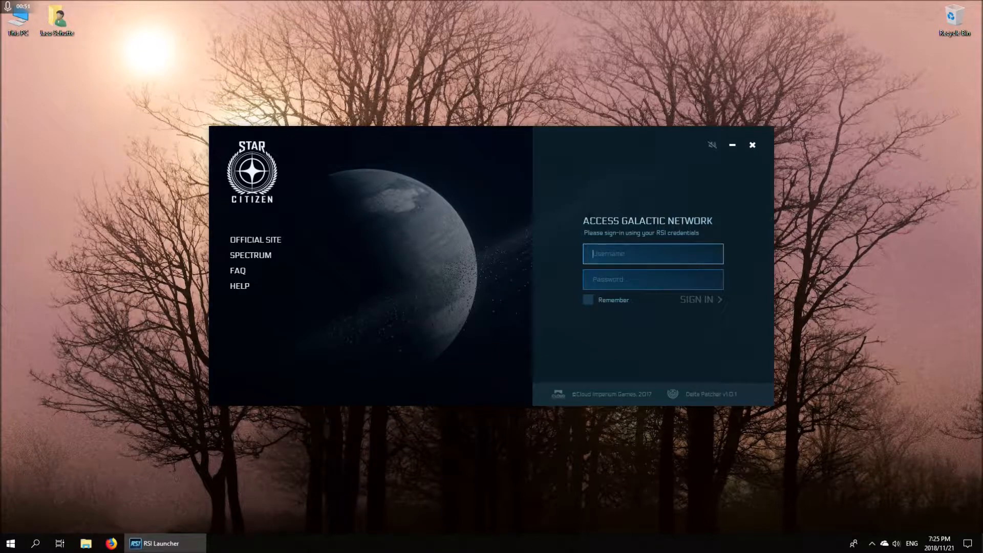
{"action": "left_click", "coordinate": [696, 300]}
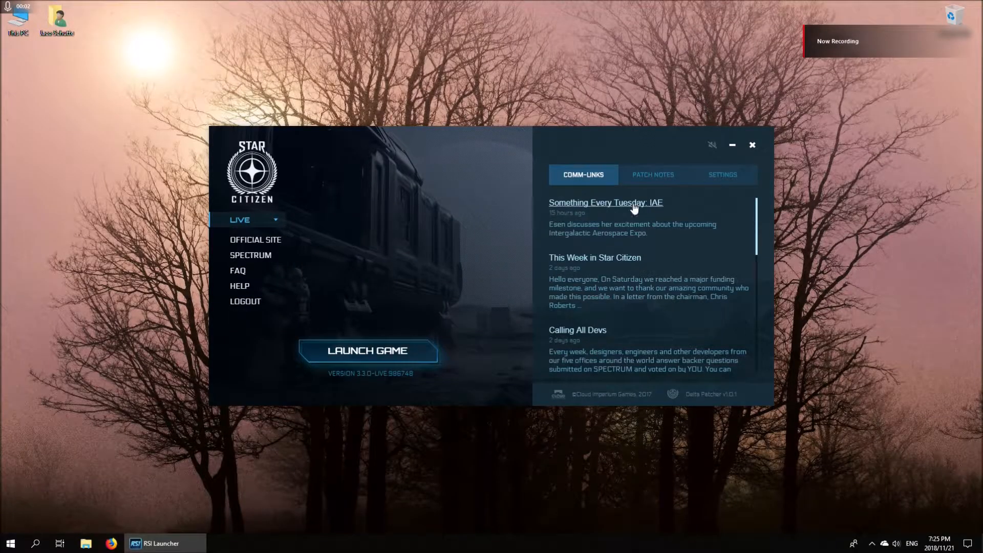
{"action": "mouse_move", "coordinate": [506, 245]}
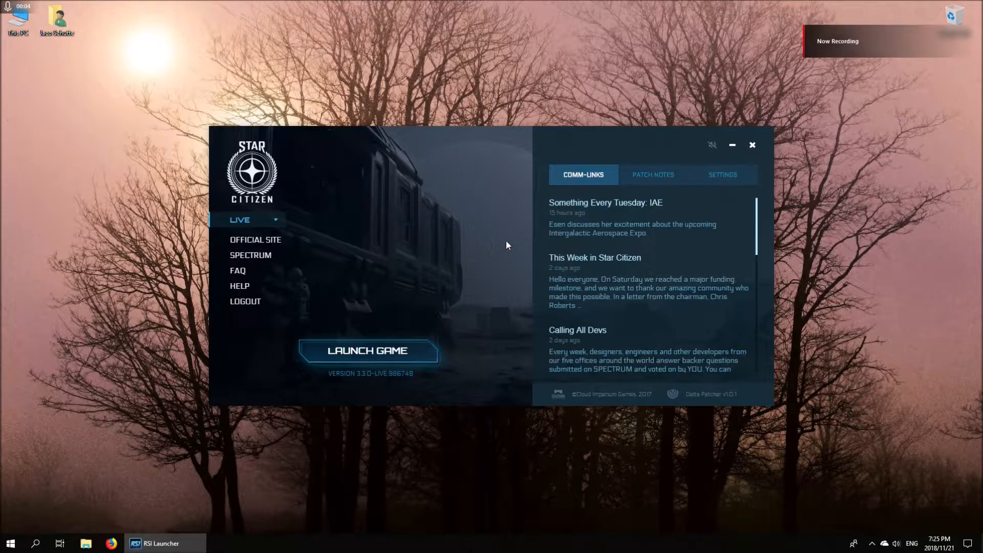
{"action": "mouse_move", "coordinate": [448, 209]}
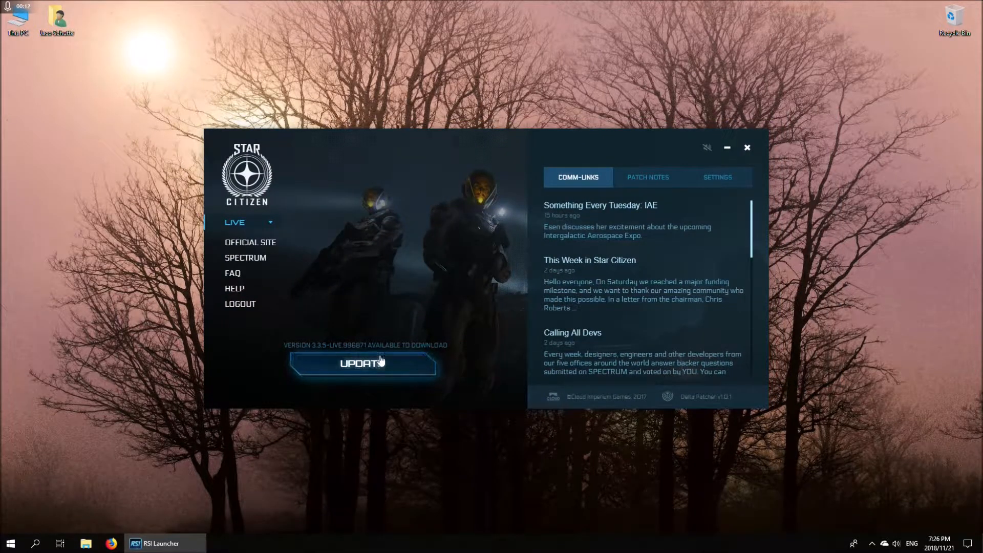
{"action": "mouse_move", "coordinate": [337, 383]}
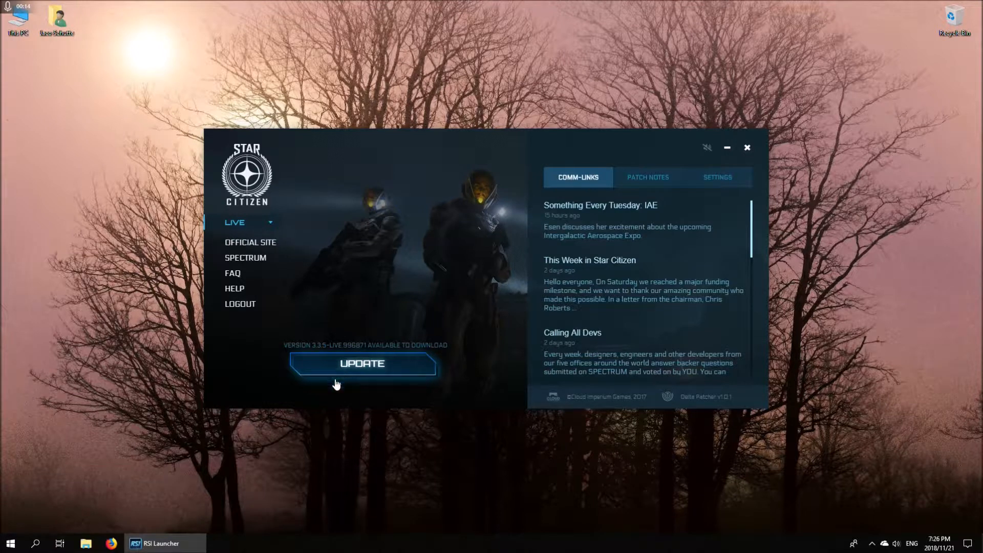
{"action": "mouse_move", "coordinate": [492, 368]}
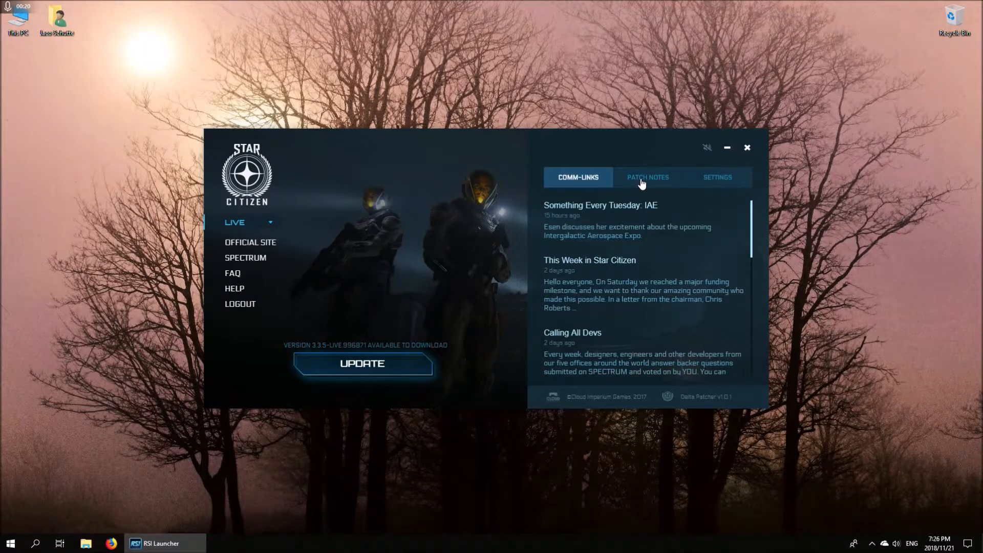
Read the Alpha 3.3.5 patch notes, browse the news posts, then return to the notes
{"action": "left_click", "coordinate": [648, 177]}
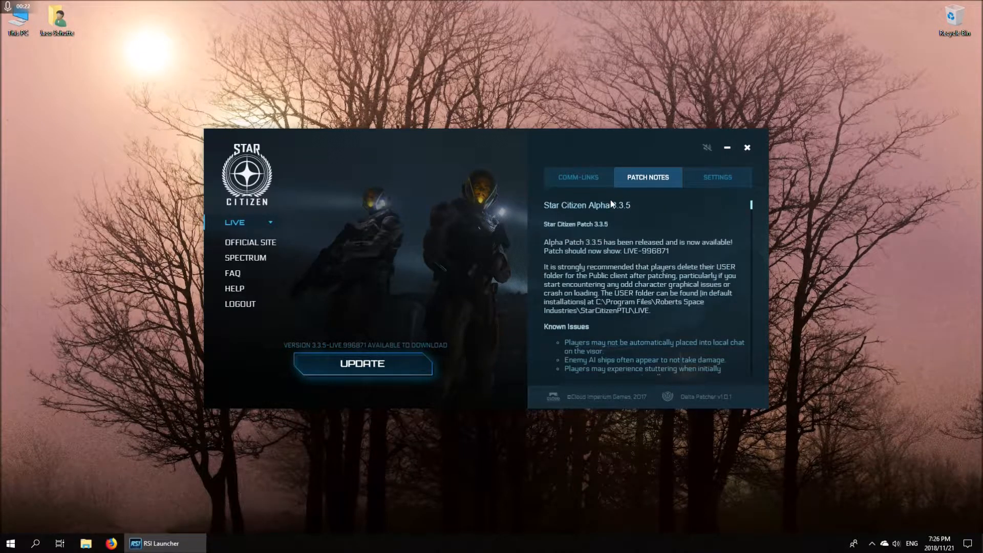
{"action": "mouse_move", "coordinate": [656, 223]}
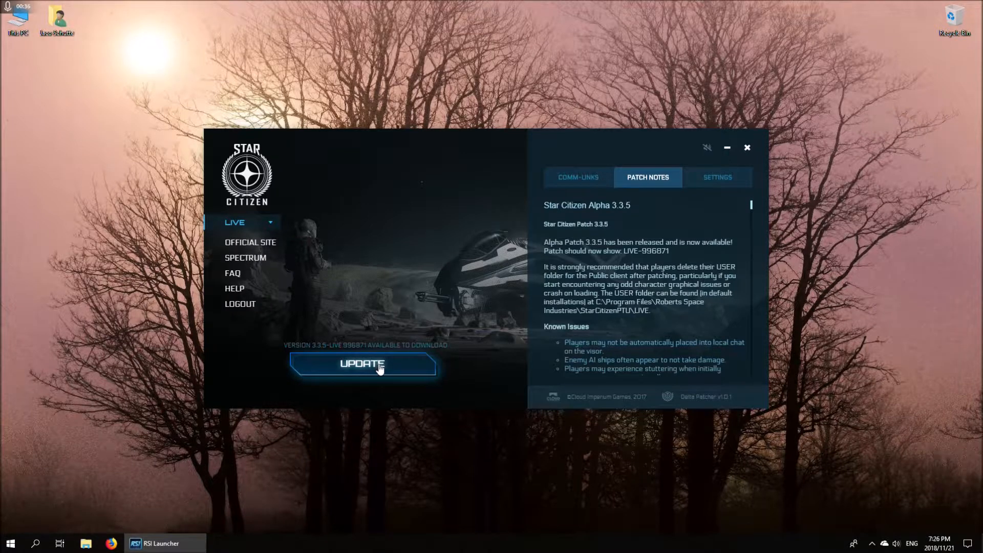
{"action": "mouse_move", "coordinate": [388, 370]}
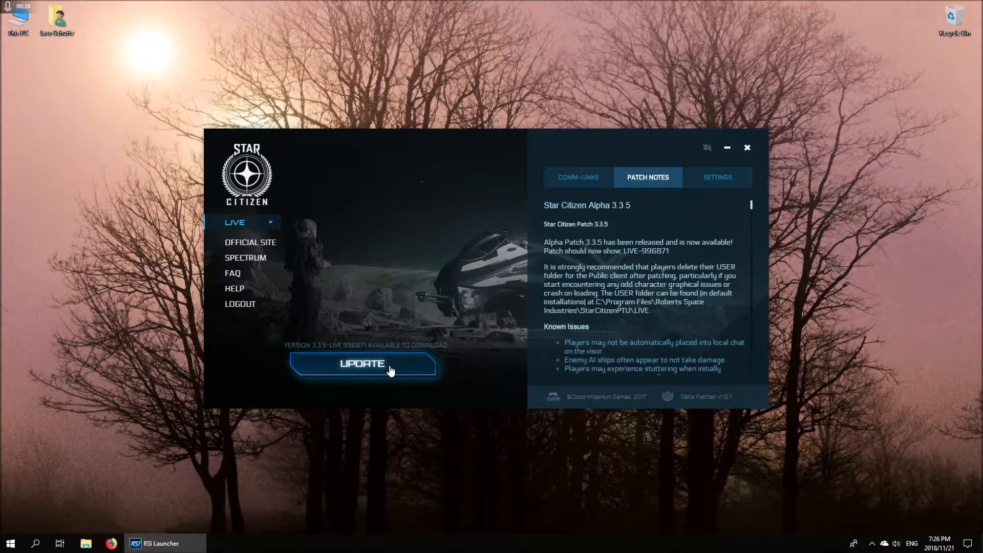
{"action": "mouse_move", "coordinate": [396, 353]}
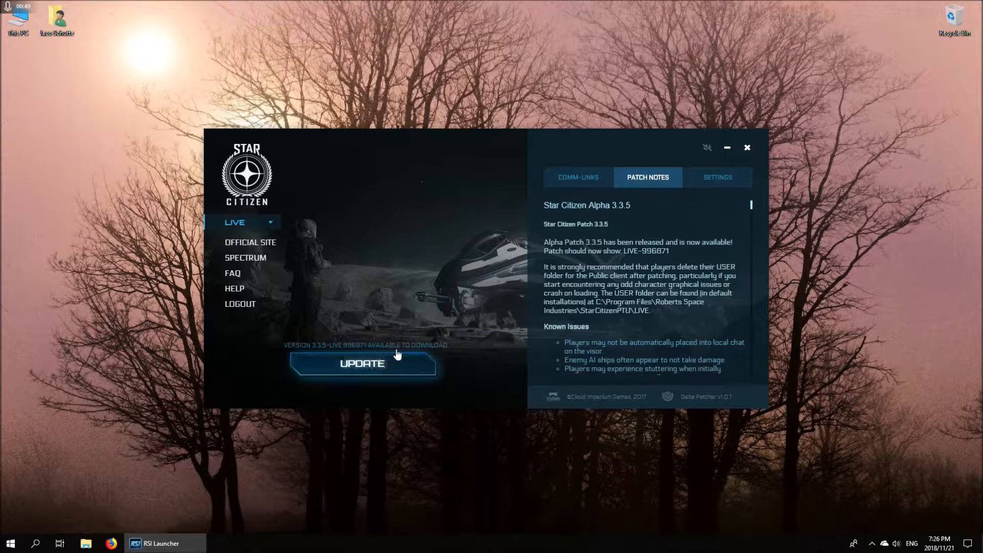
{"action": "mouse_move", "coordinate": [692, 202]}
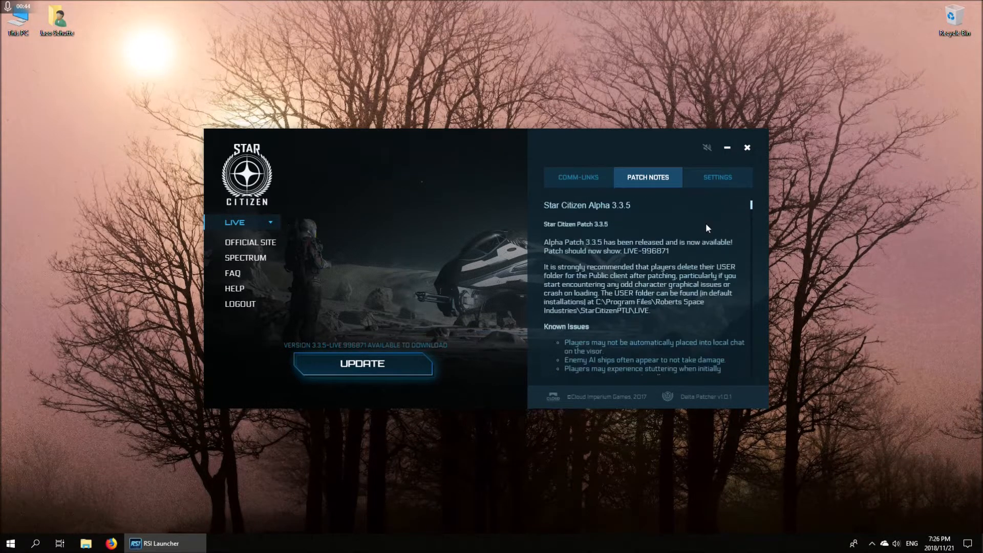
{"action": "mouse_move", "coordinate": [600, 239]}
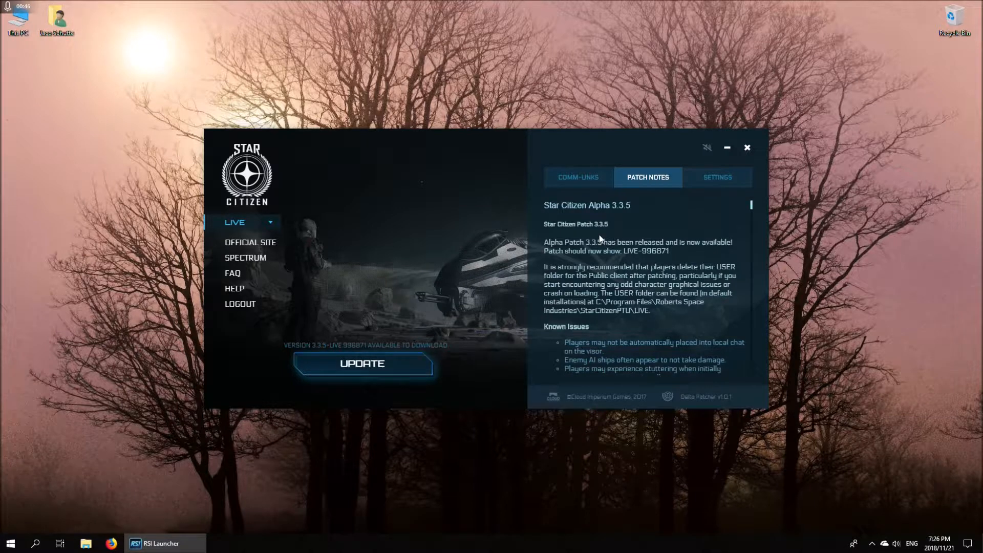
{"action": "left_click", "coordinate": [577, 178]}
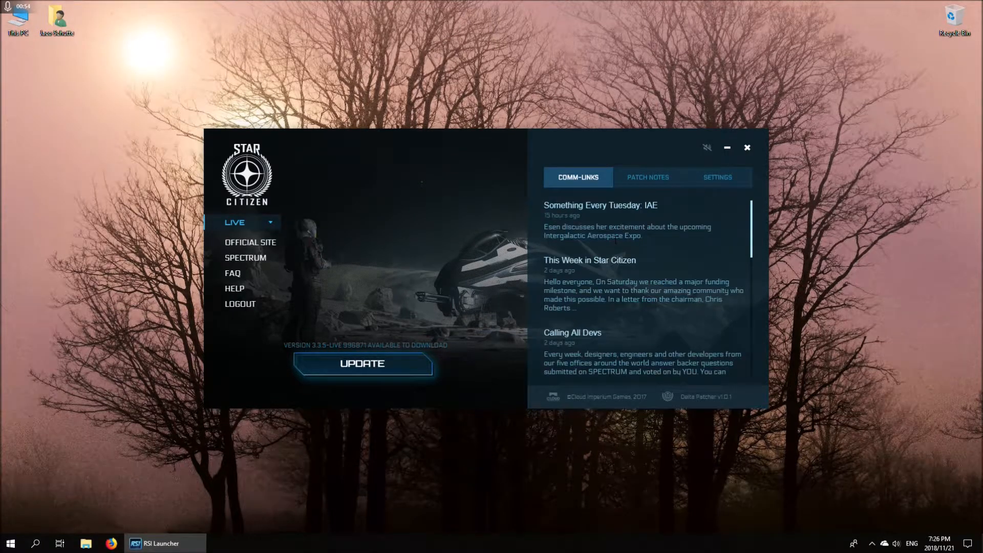
{"action": "left_click", "coordinate": [648, 178]}
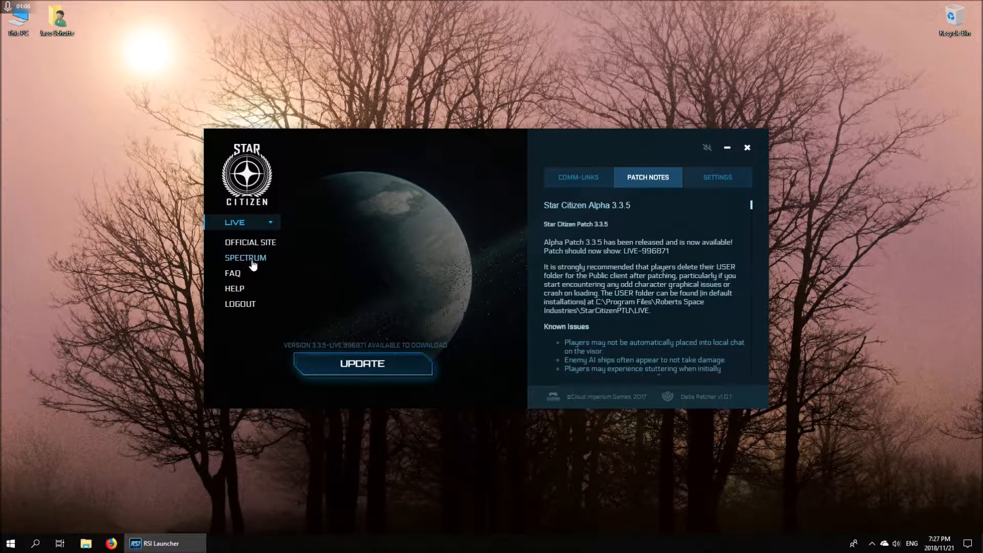
{"action": "mouse_move", "coordinate": [256, 264]}
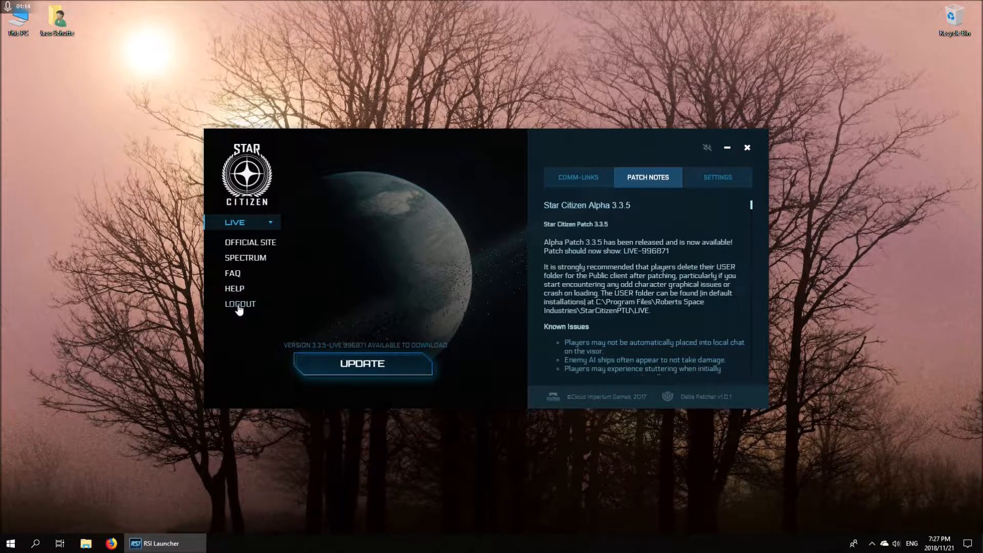
{"action": "mouse_move", "coordinate": [695, 221]}
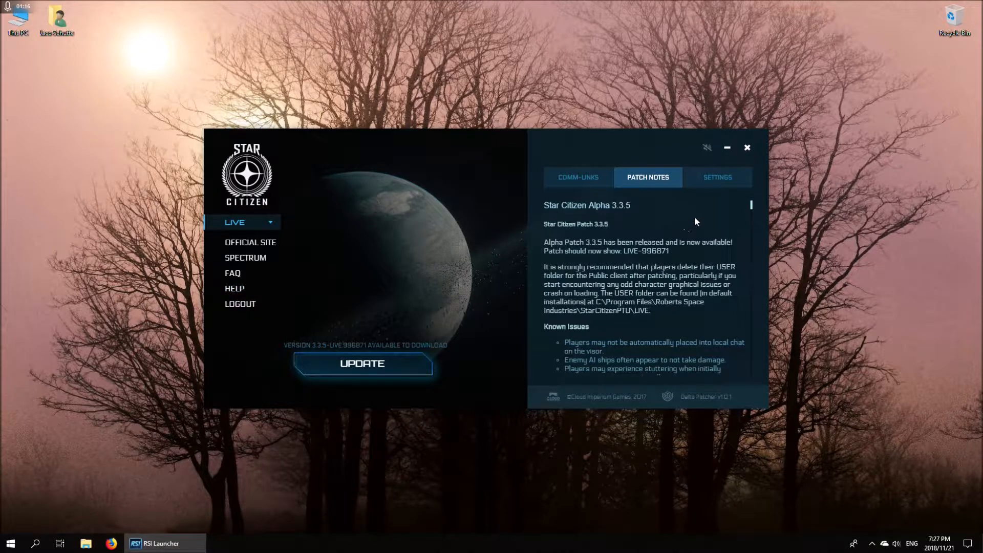
Show the launcher settings and keep concurrent downloads at 10
{"action": "left_click", "coordinate": [717, 177]}
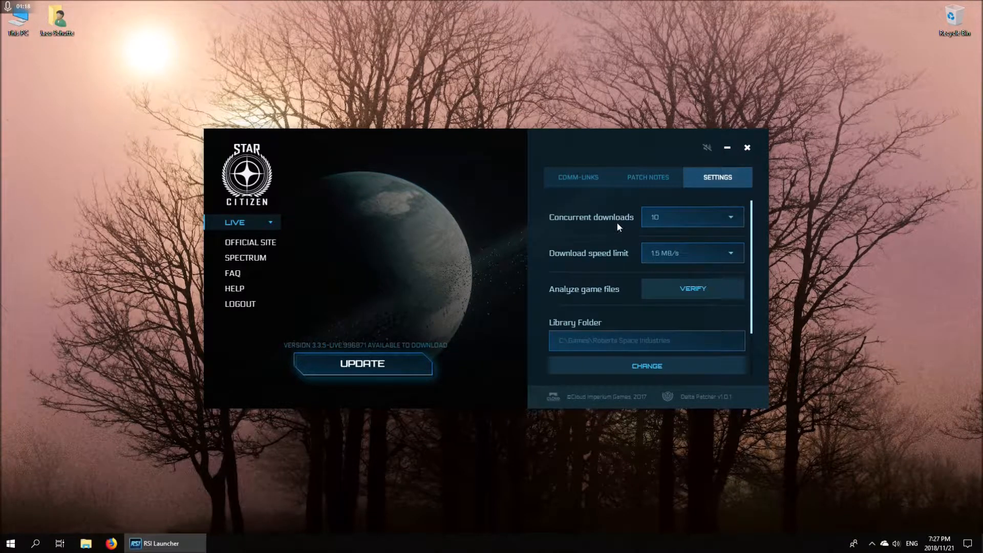
{"action": "mouse_move", "coordinate": [734, 224]}
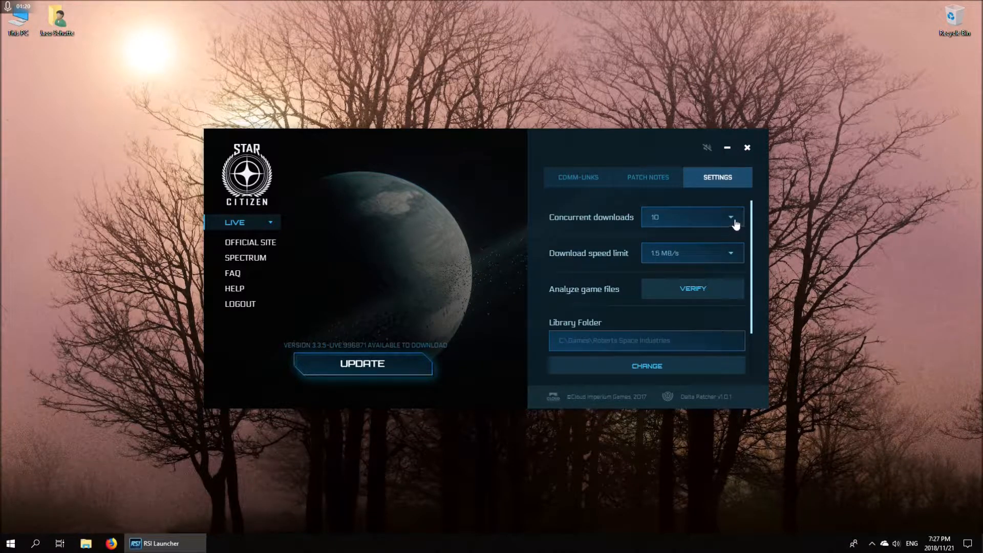
{"action": "left_click", "coordinate": [692, 218]}
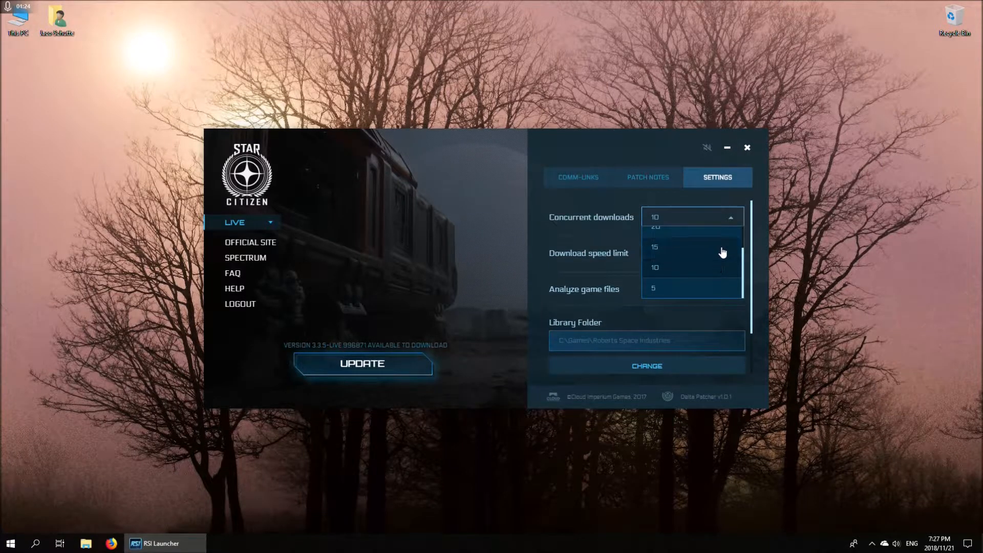
{"action": "left_click", "coordinate": [654, 268]}
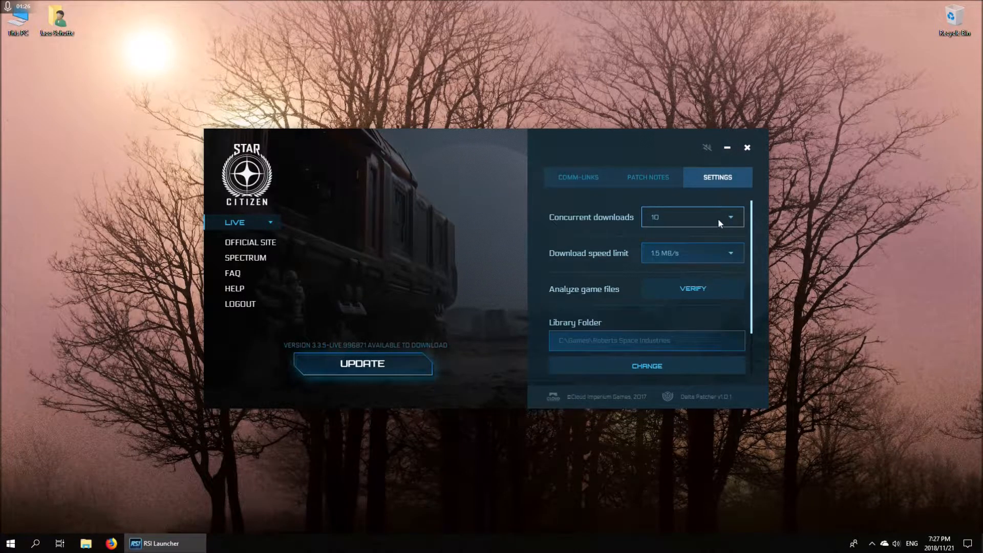
{"action": "mouse_move", "coordinate": [732, 262]}
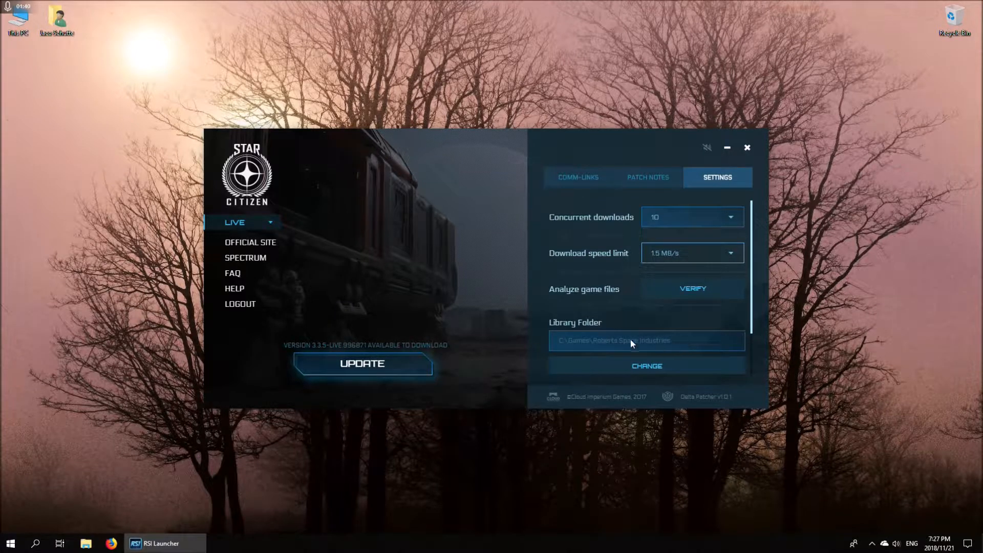
{"action": "mouse_move", "coordinate": [582, 346]}
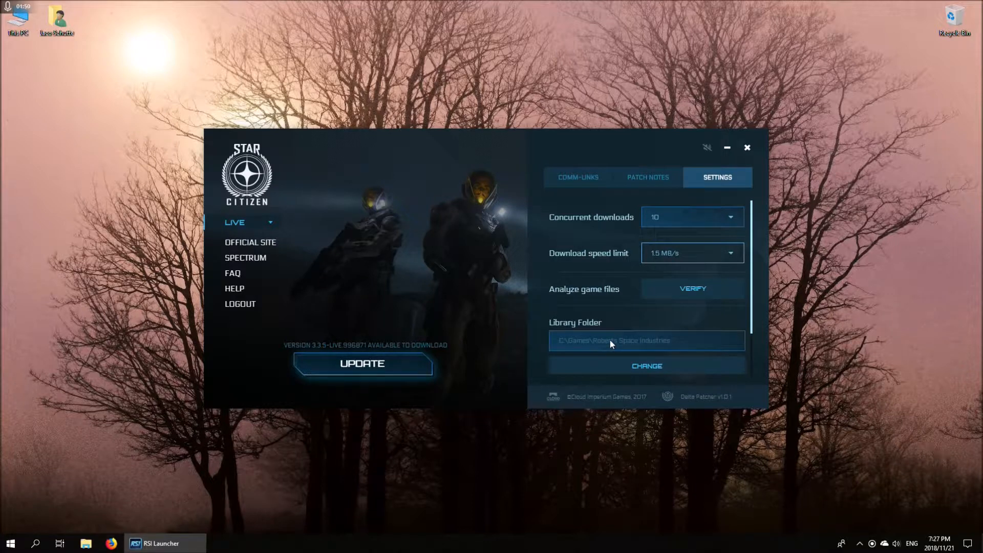
{"action": "mouse_move", "coordinate": [670, 345]}
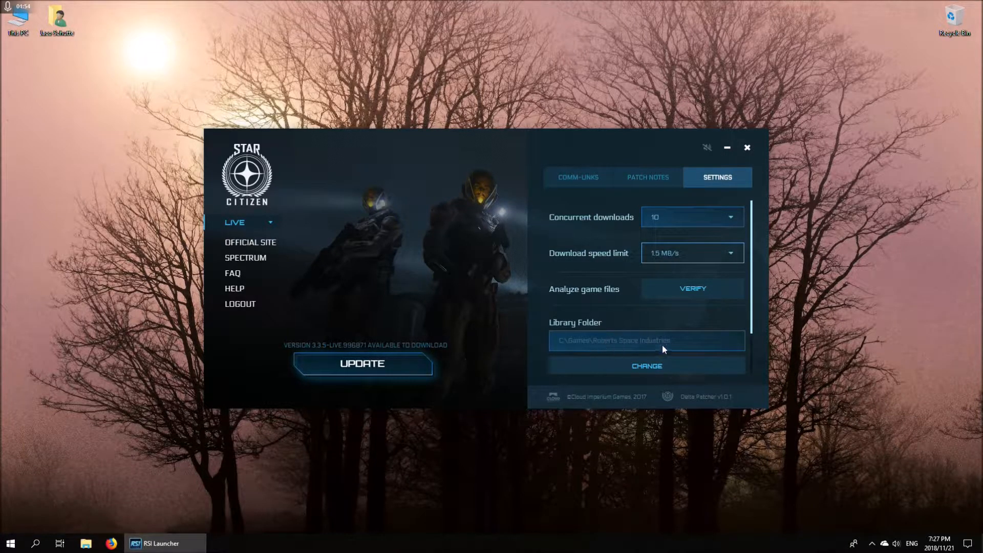
{"action": "mouse_move", "coordinate": [671, 343]}
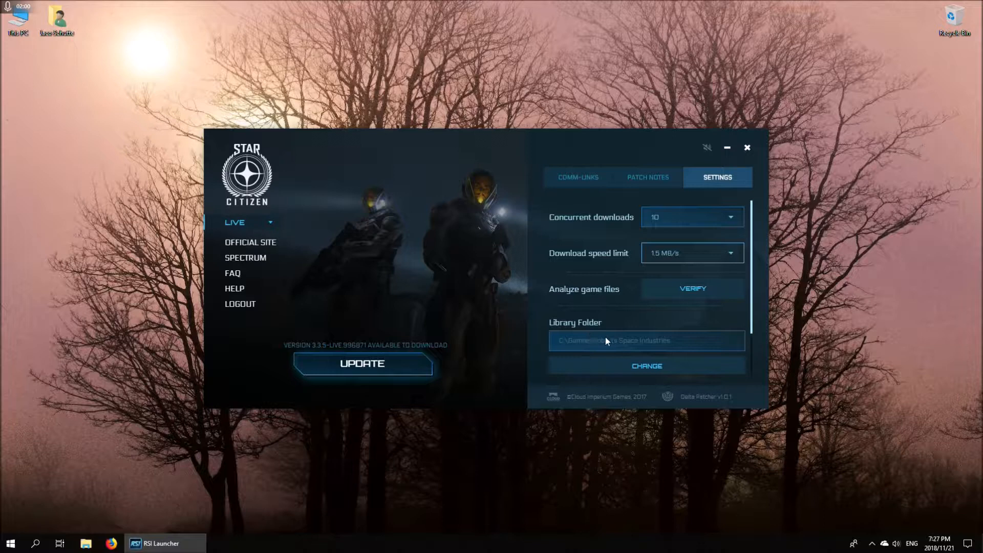
{"action": "mouse_move", "coordinate": [612, 335]}
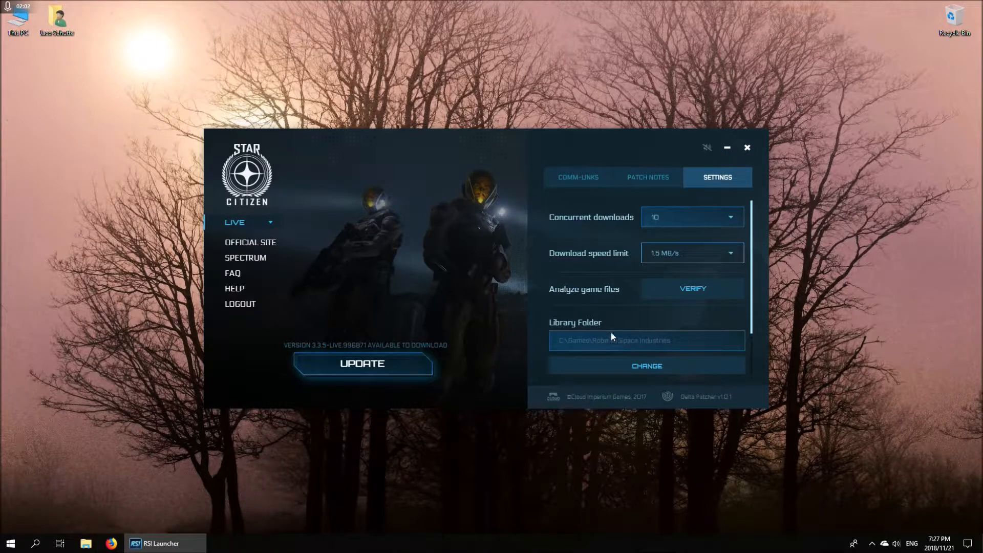
{"action": "mouse_move", "coordinate": [497, 244]}
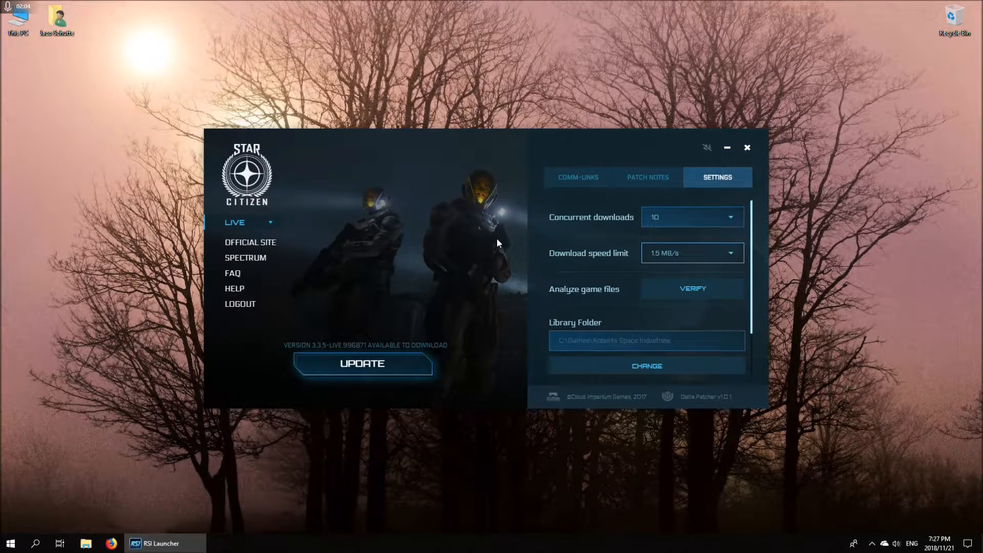
{"action": "mouse_move", "coordinate": [686, 322]}
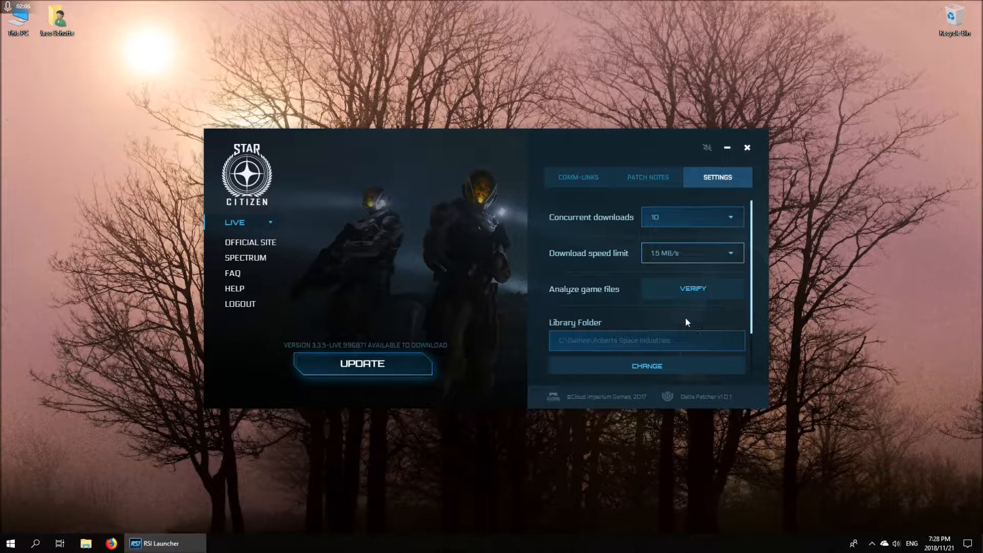
{"action": "mouse_move", "coordinate": [658, 323]}
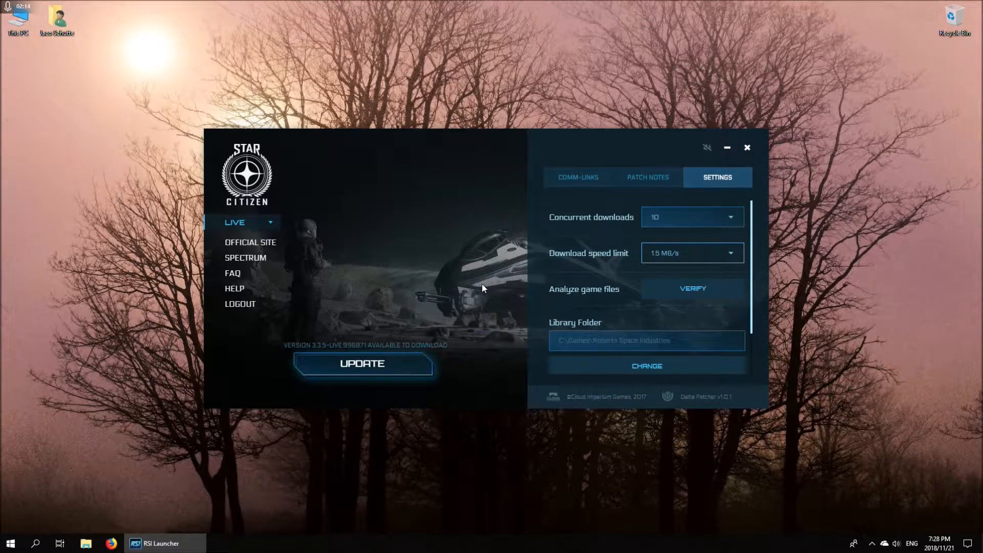
{"action": "mouse_move", "coordinate": [498, 281]}
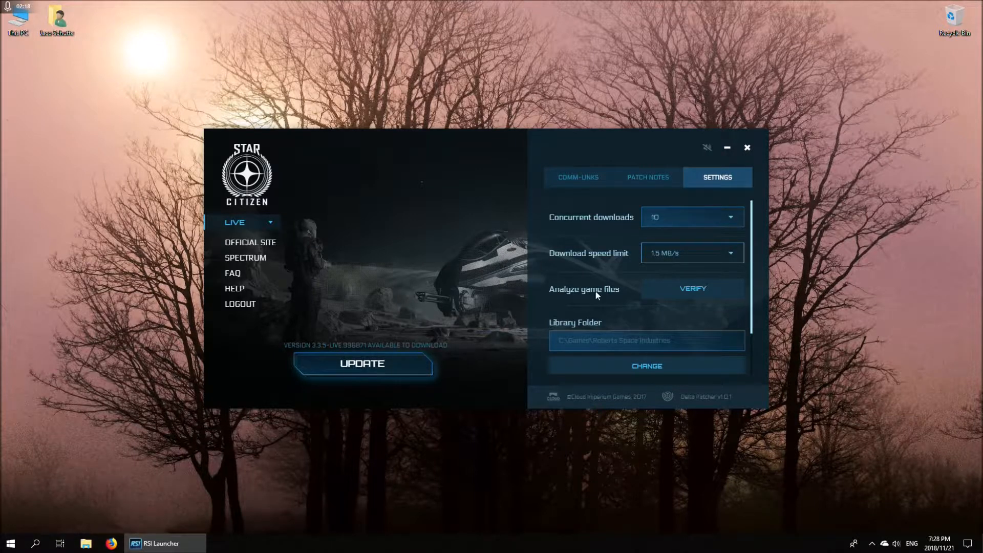
{"action": "mouse_move", "coordinate": [536, 325]}
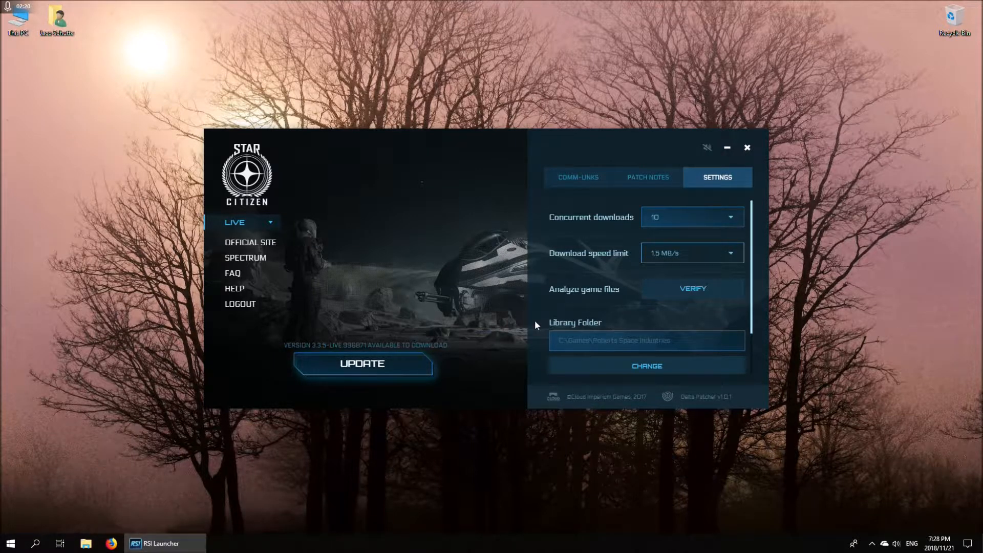
{"action": "mouse_move", "coordinate": [398, 328]}
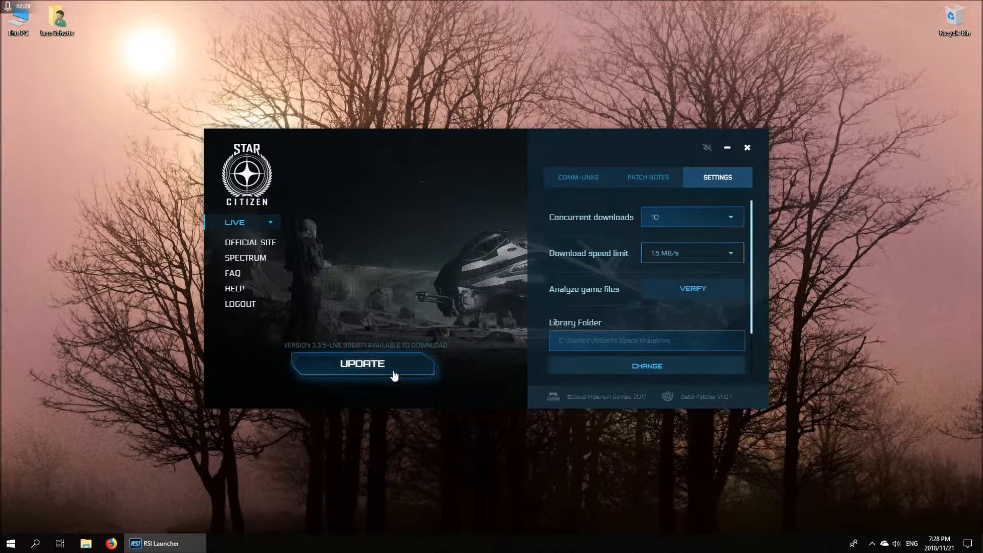
Start the 3.3.5-LIVE update download and watch its progress
{"action": "left_click", "coordinate": [363, 364]}
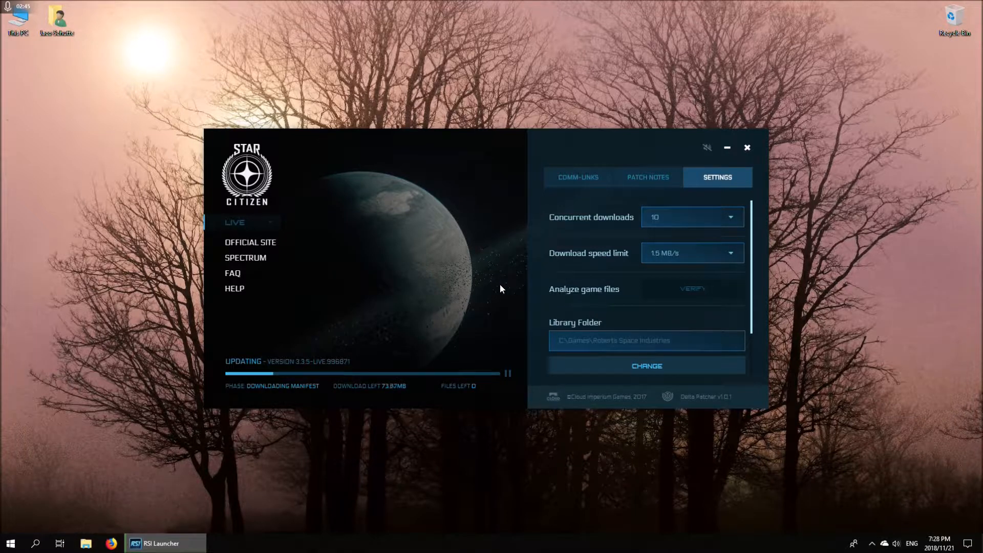
{"action": "scroll", "scroll_direction": "down", "scroll_amount": 3}
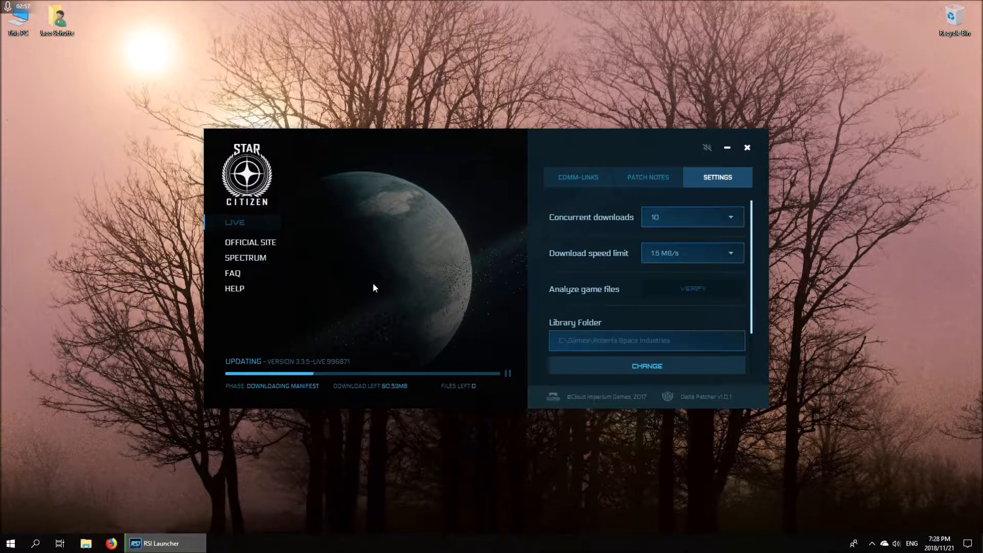
{"action": "mouse_move", "coordinate": [492, 278]}
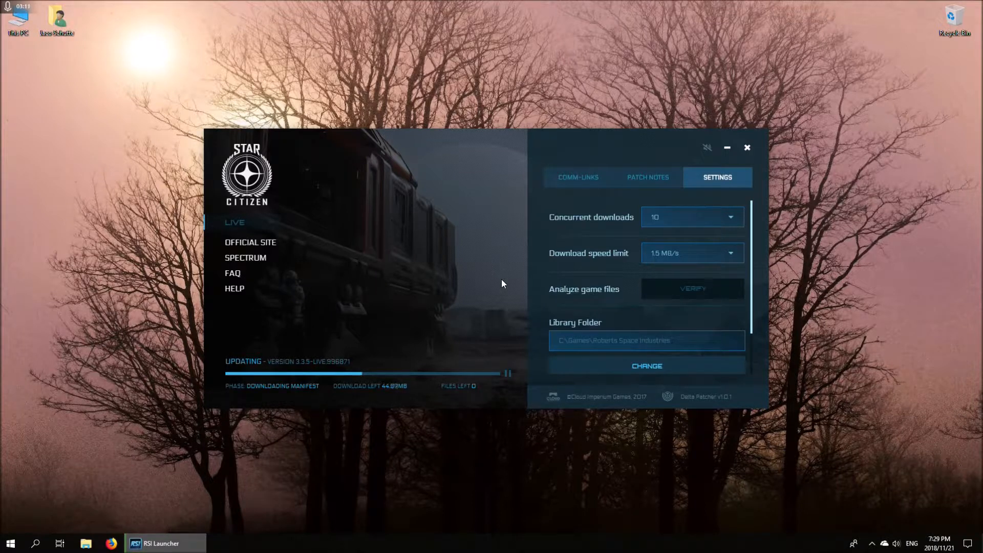
{"action": "mouse_move", "coordinate": [488, 282]}
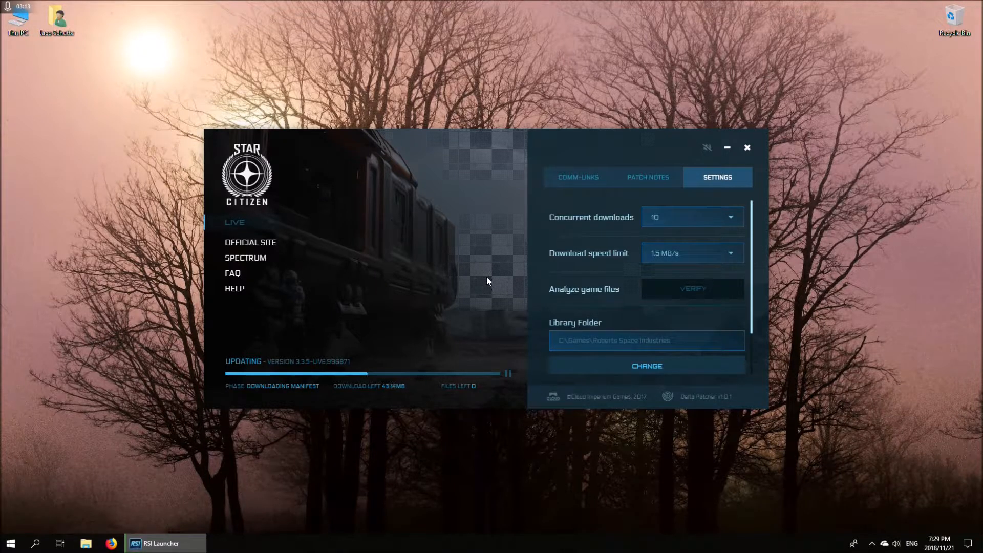